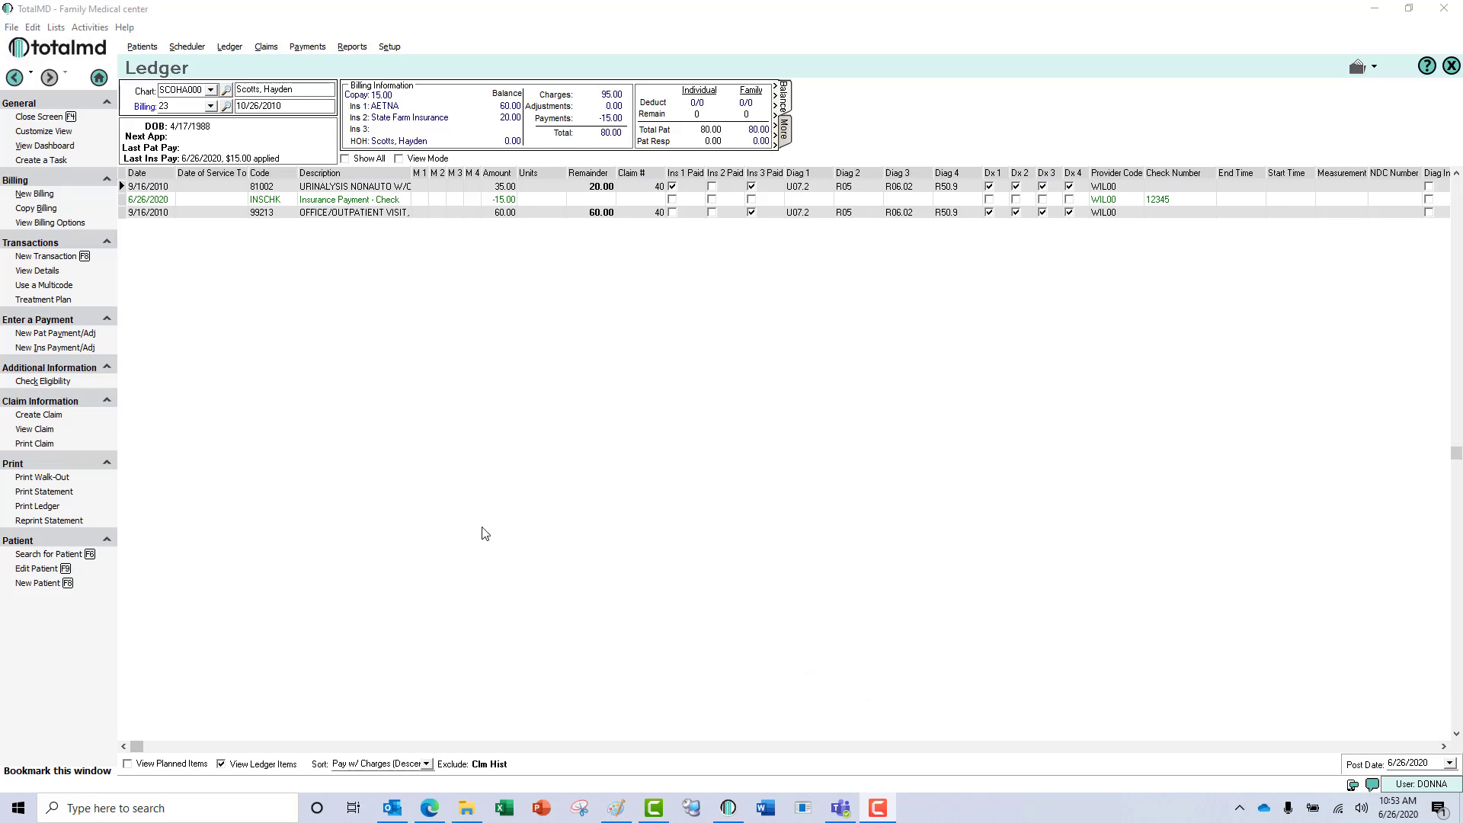
pyautogui.moveTo(474, 347)
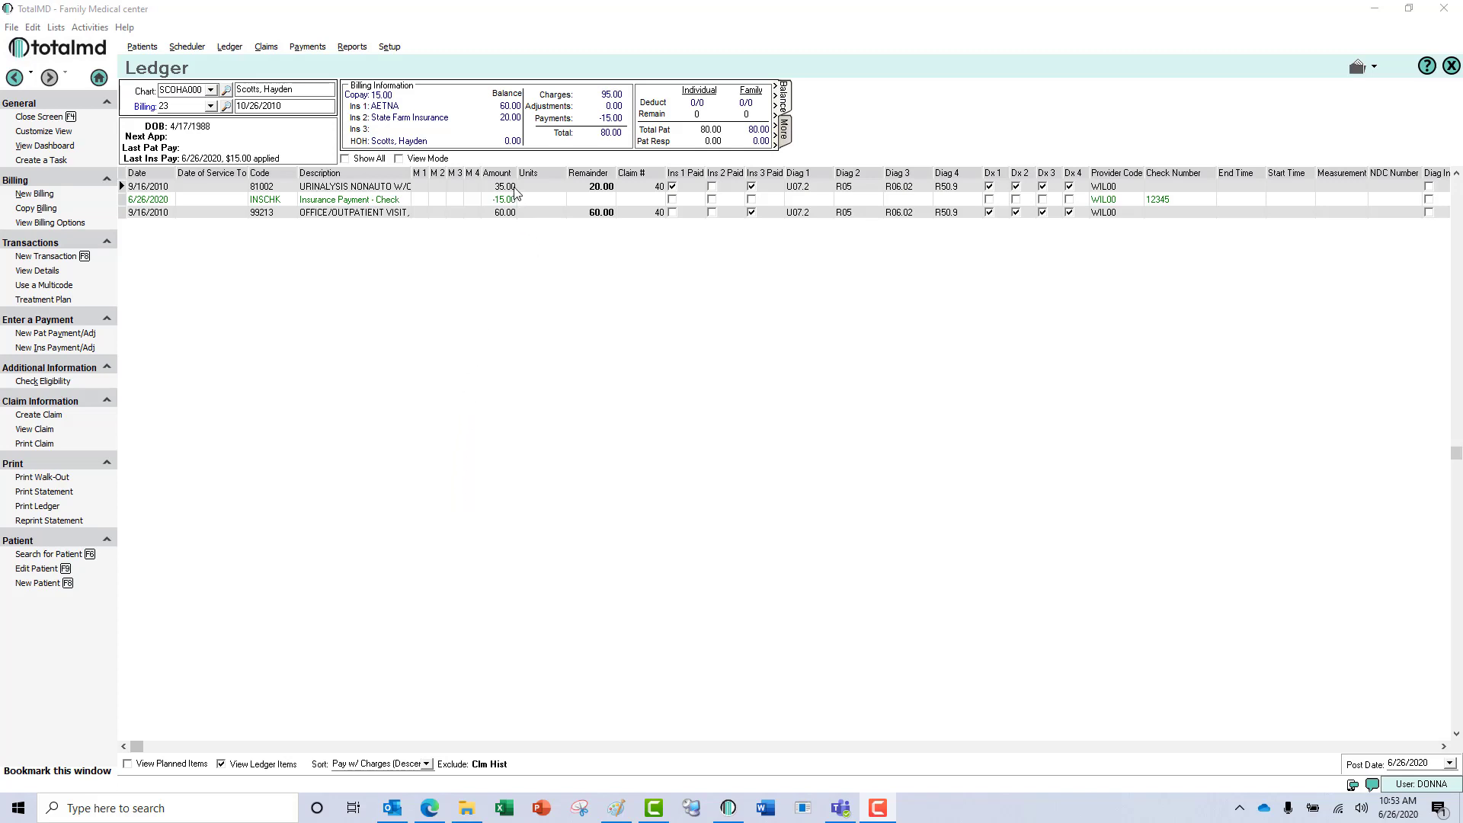
pyautogui.moveTo(599, 197)
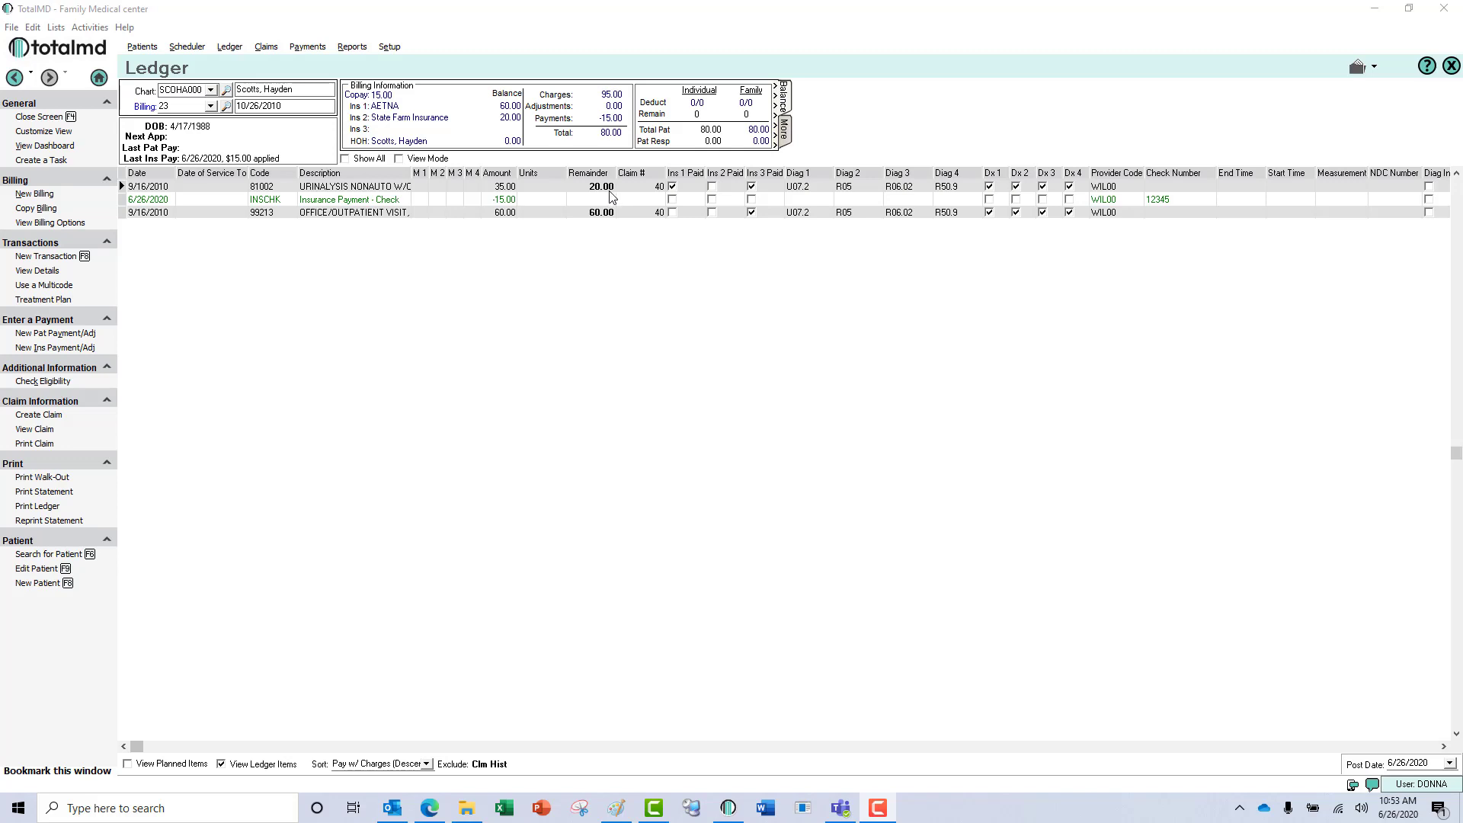
pyautogui.moveTo(571, 198)
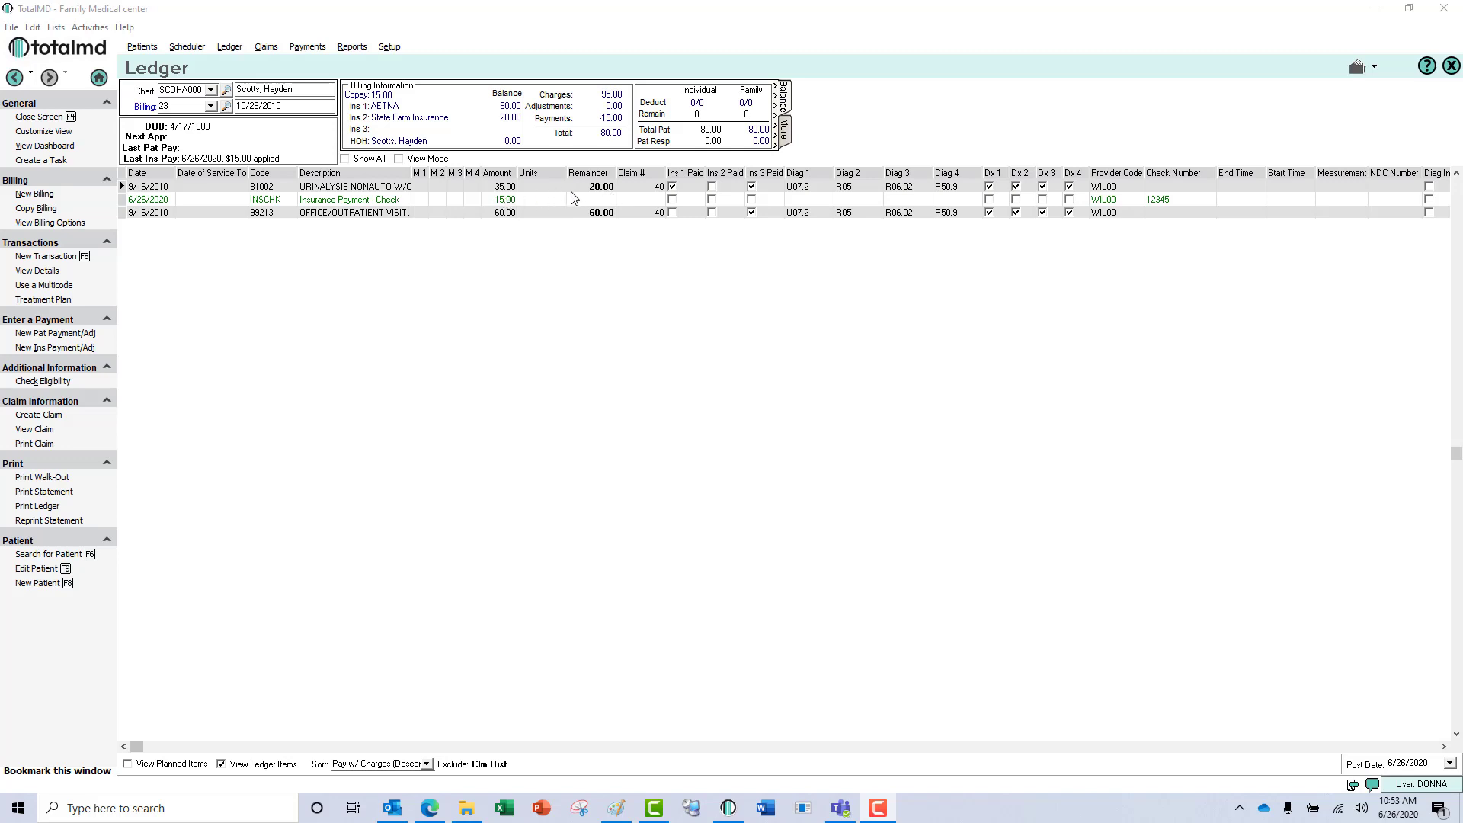
pyautogui.moveTo(494, 237)
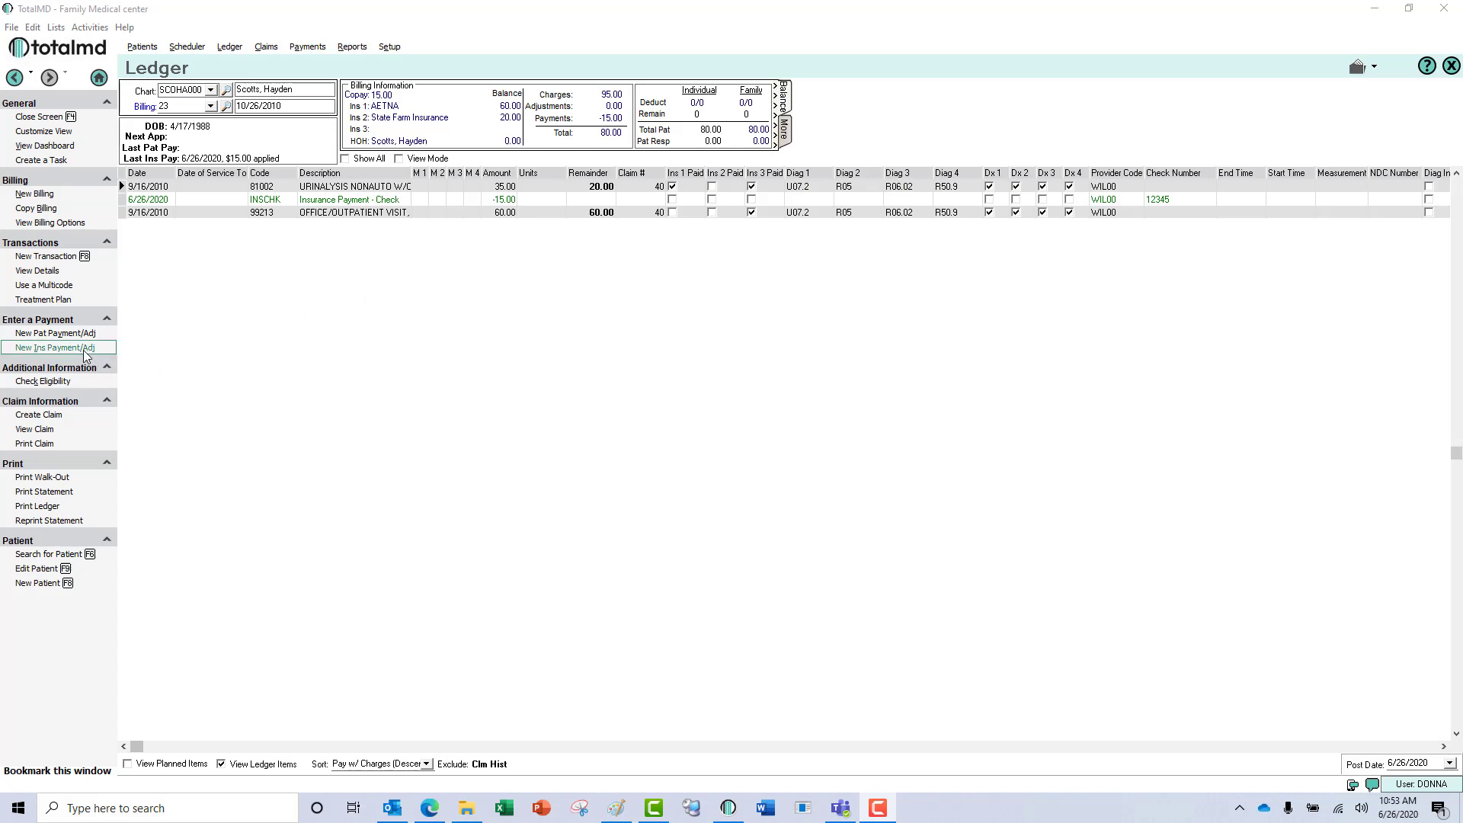
pyautogui.click(53, 348)
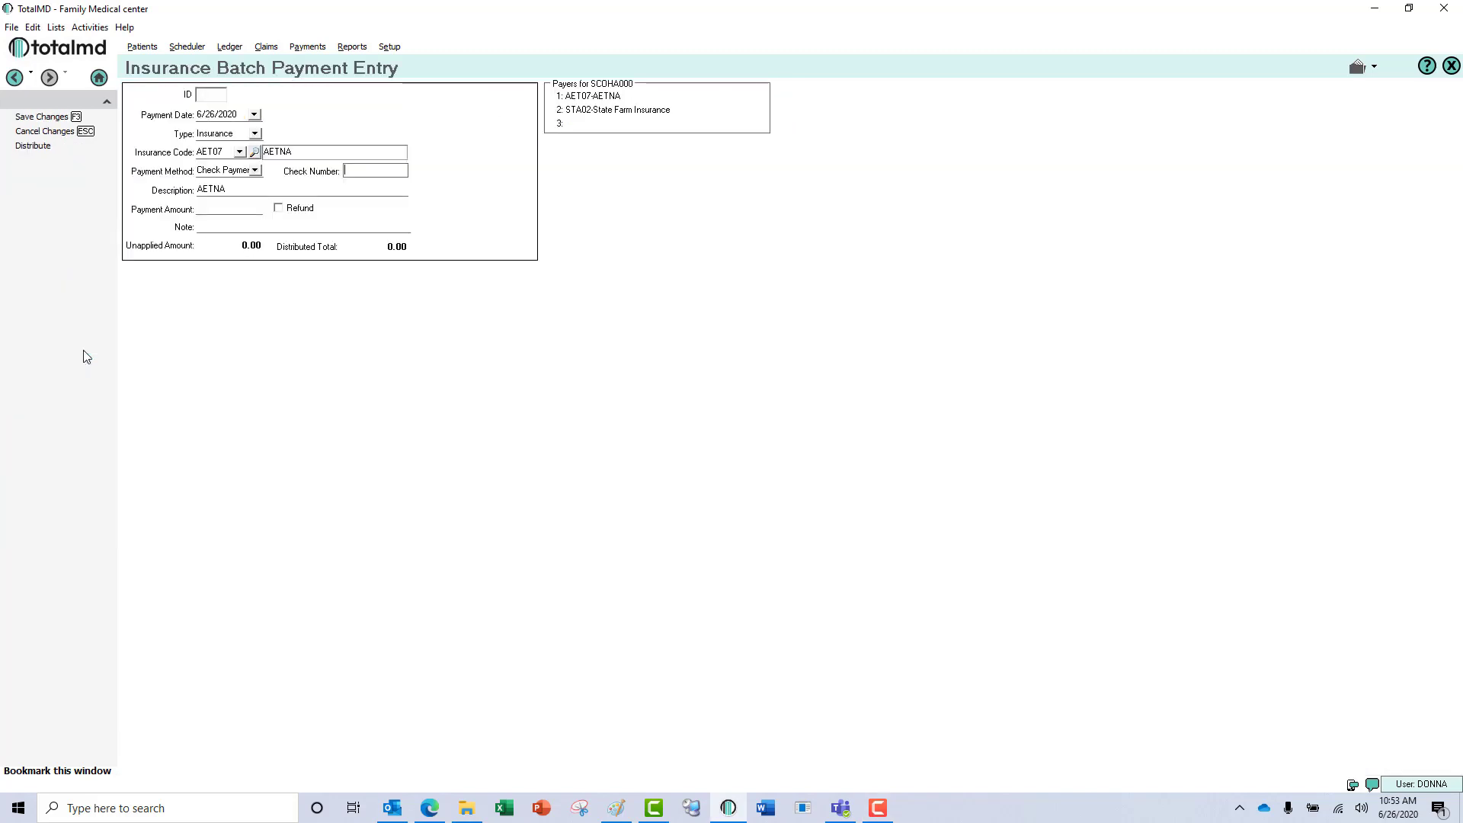
pyautogui.moveTo(421, 166)
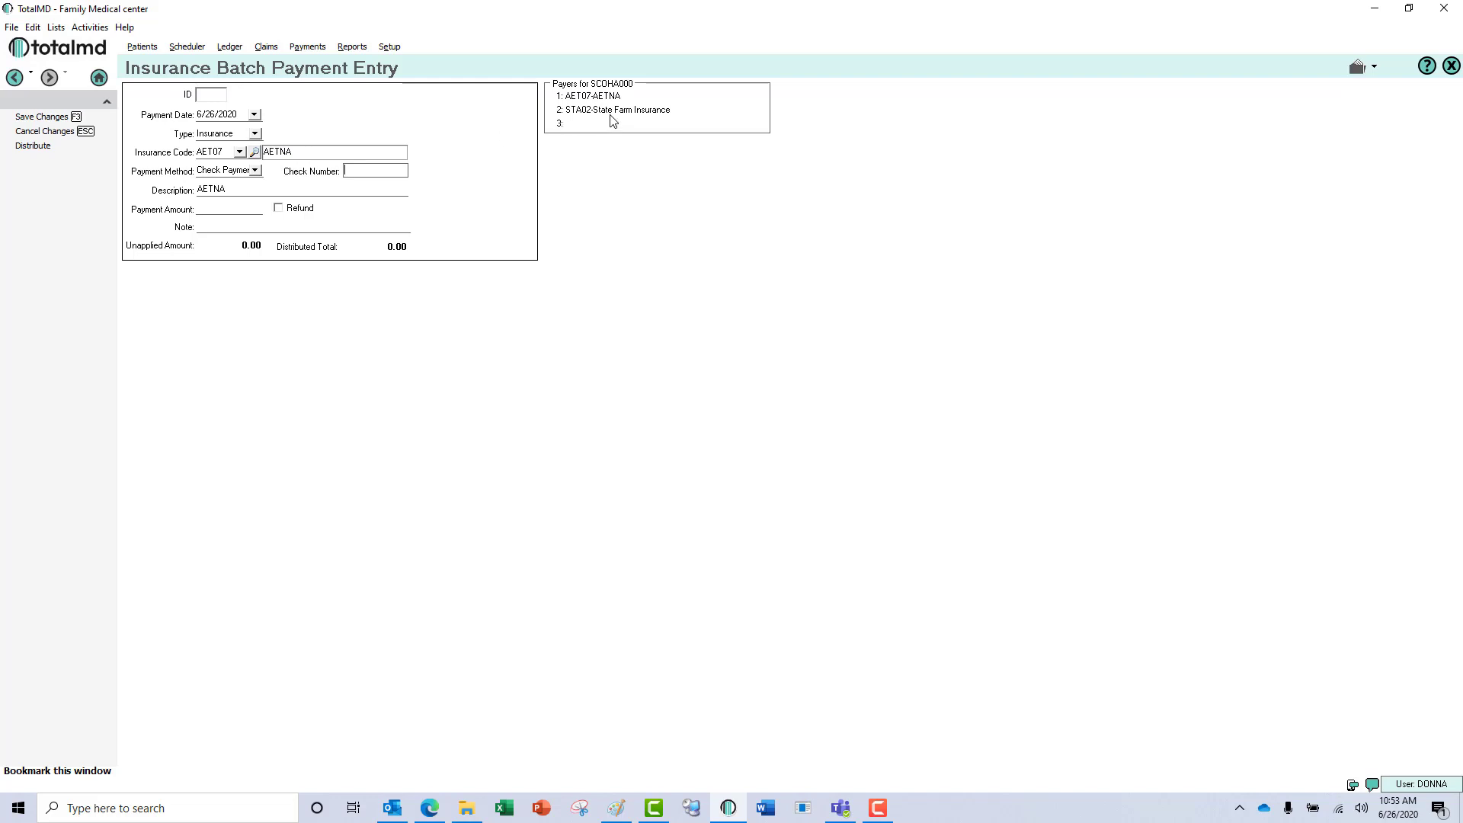
pyautogui.click(614, 109)
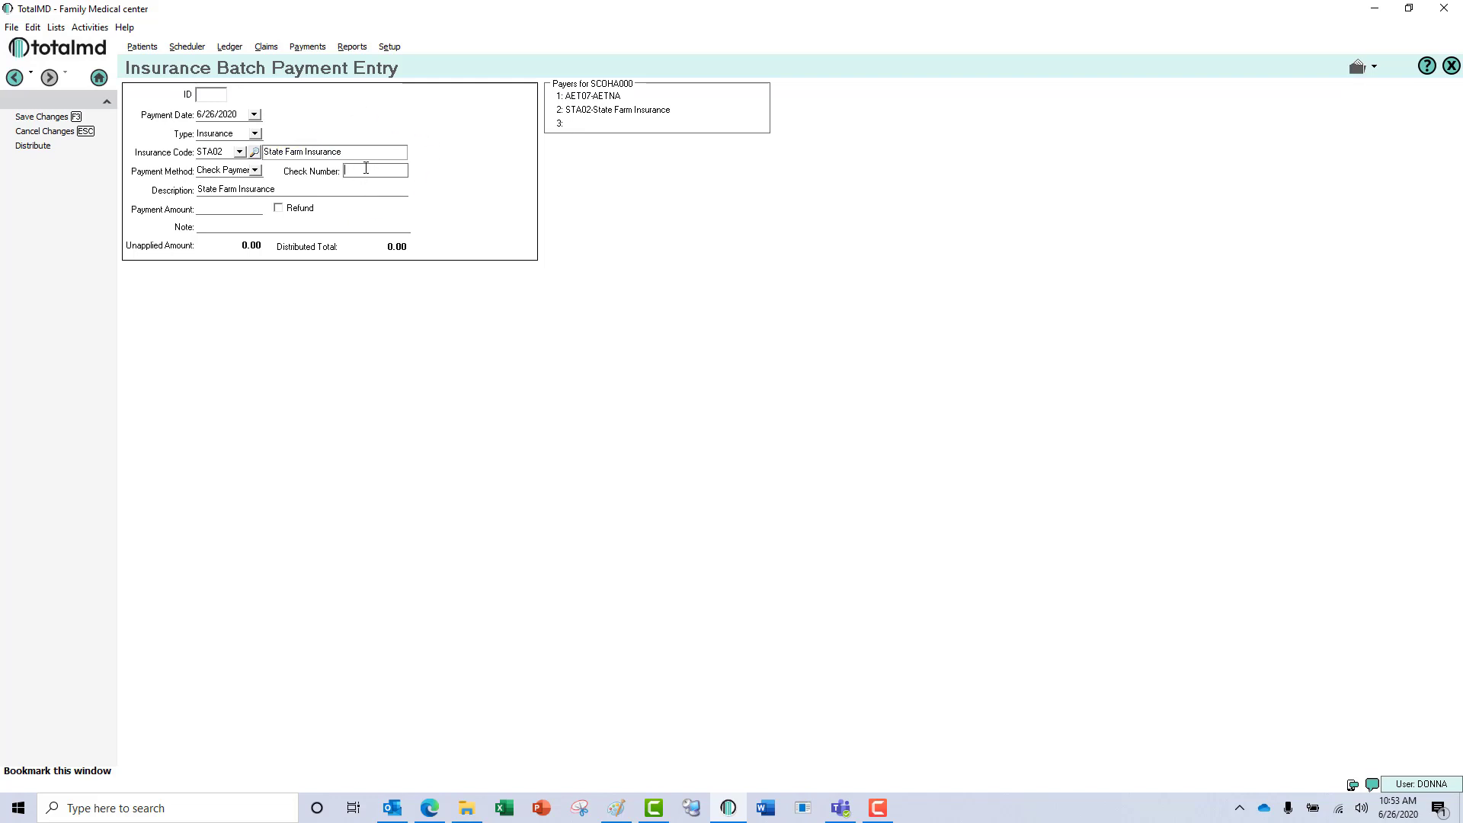
pyautogui.write('78945')
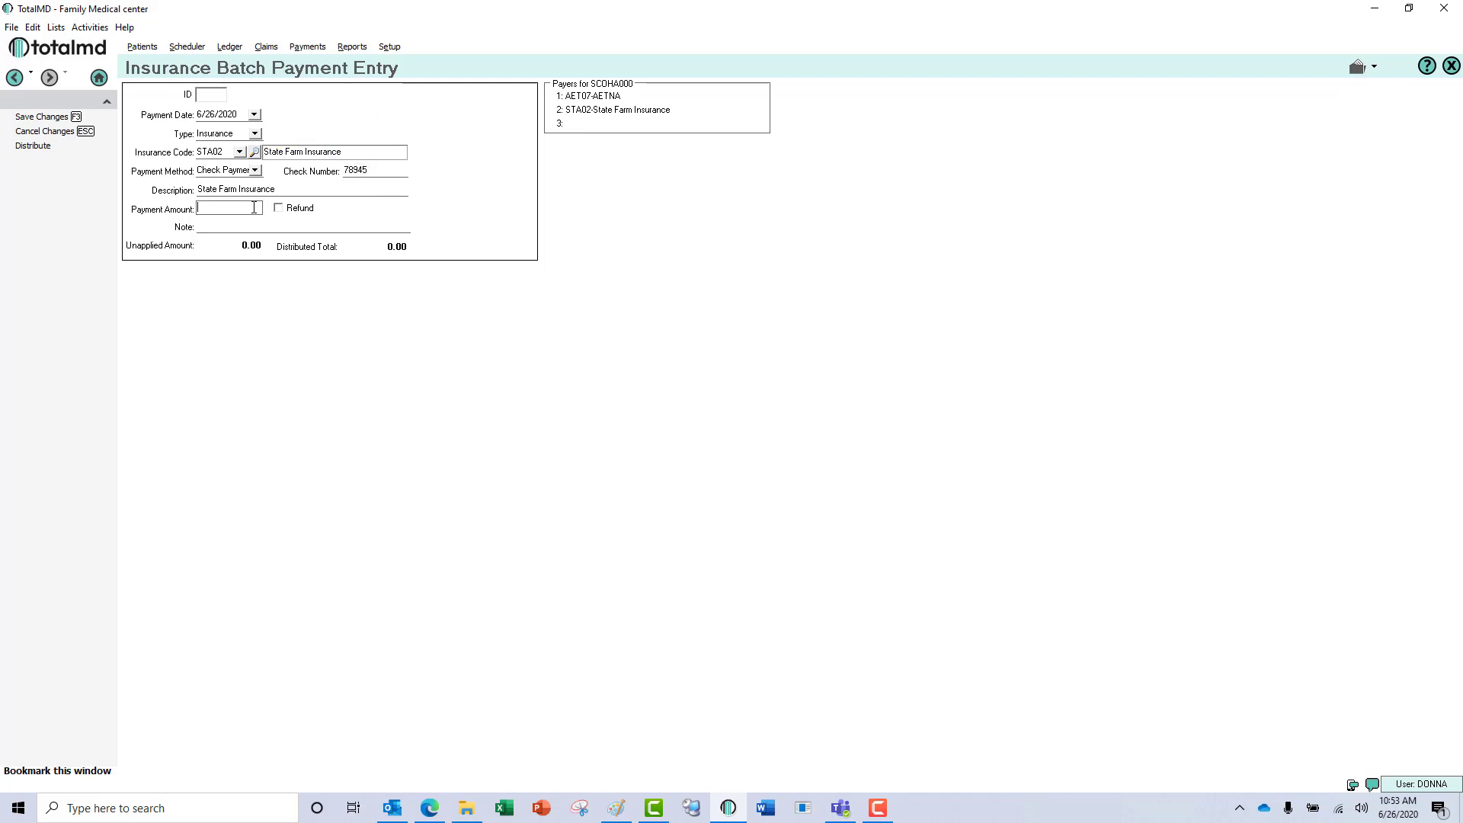
pyautogui.write('20')
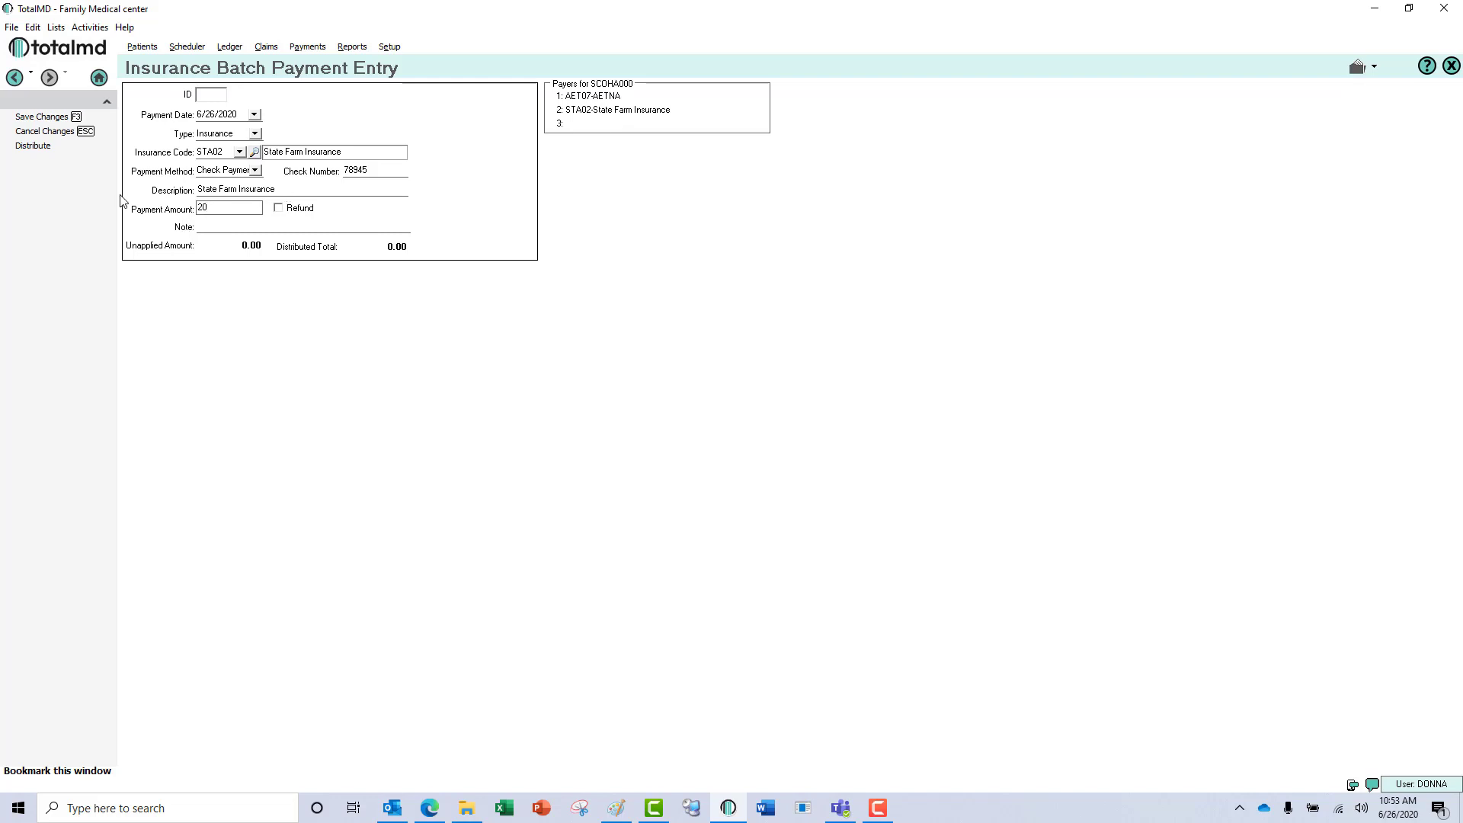
pyautogui.click(32, 147)
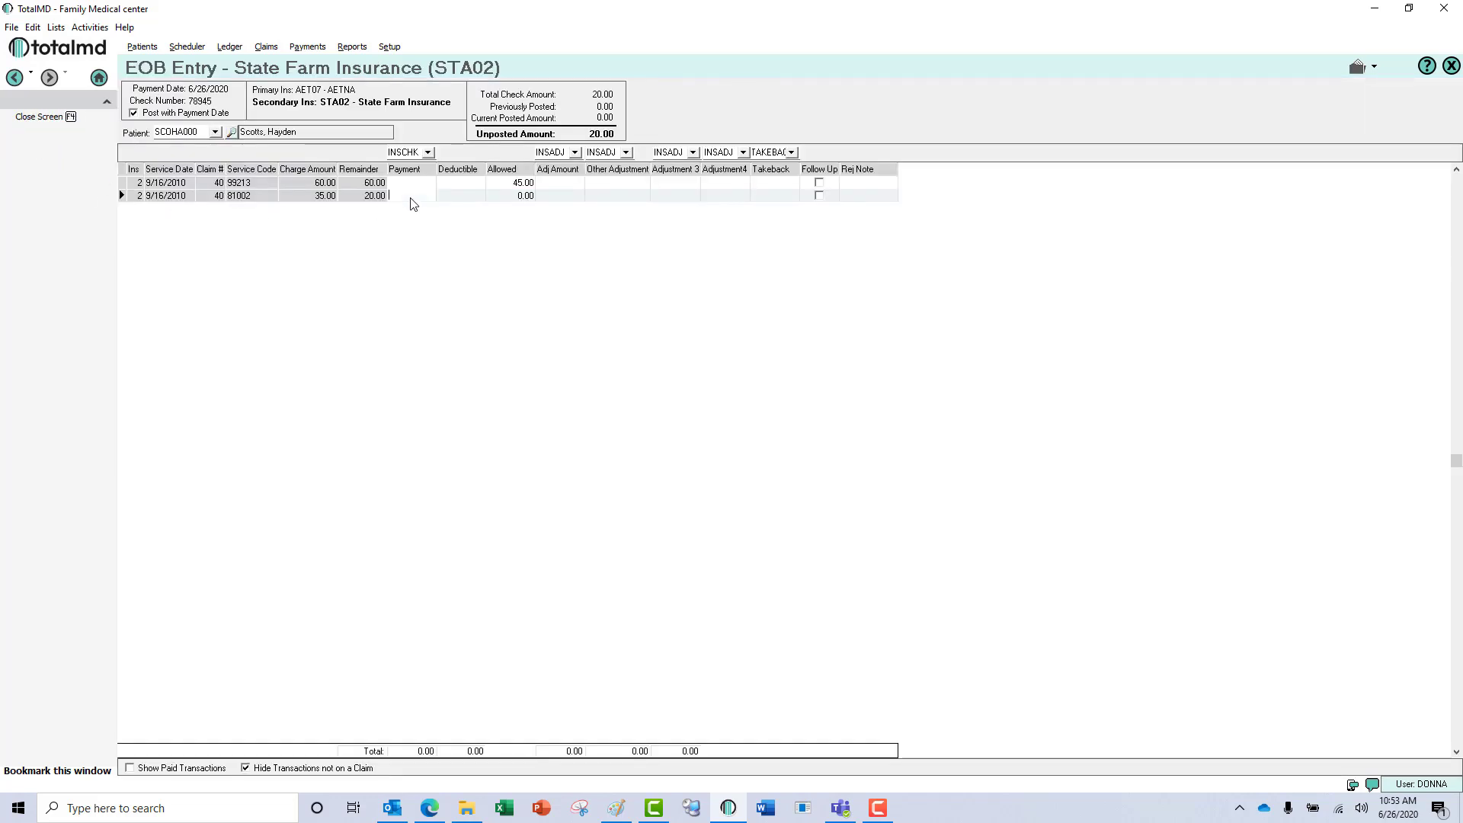
# - Apply -20.00 to the 81002 charge, post and close, and acknowledge the claim-paid message
pyautogui.write('-20.00')
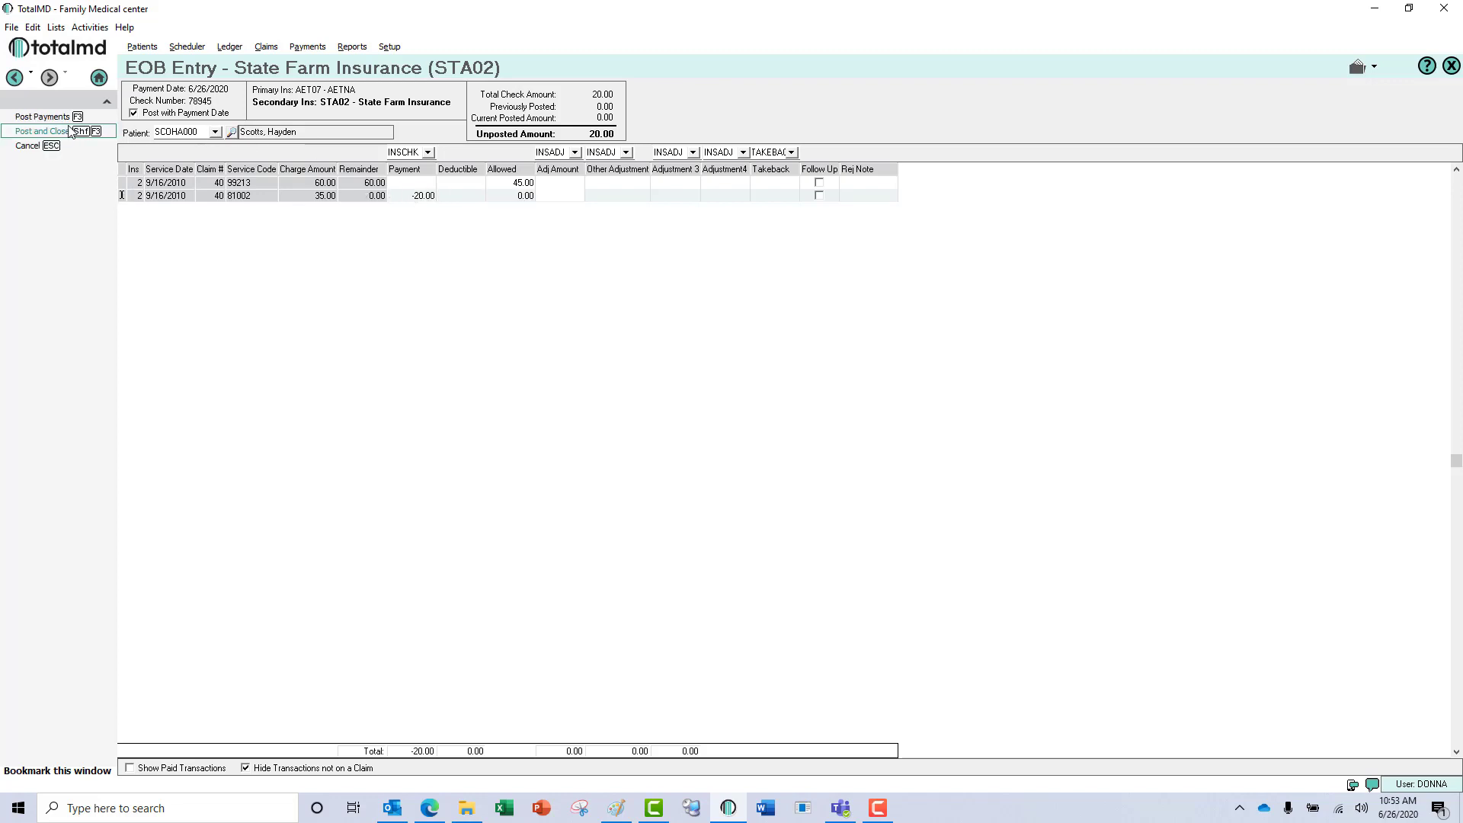
pyautogui.click(41, 131)
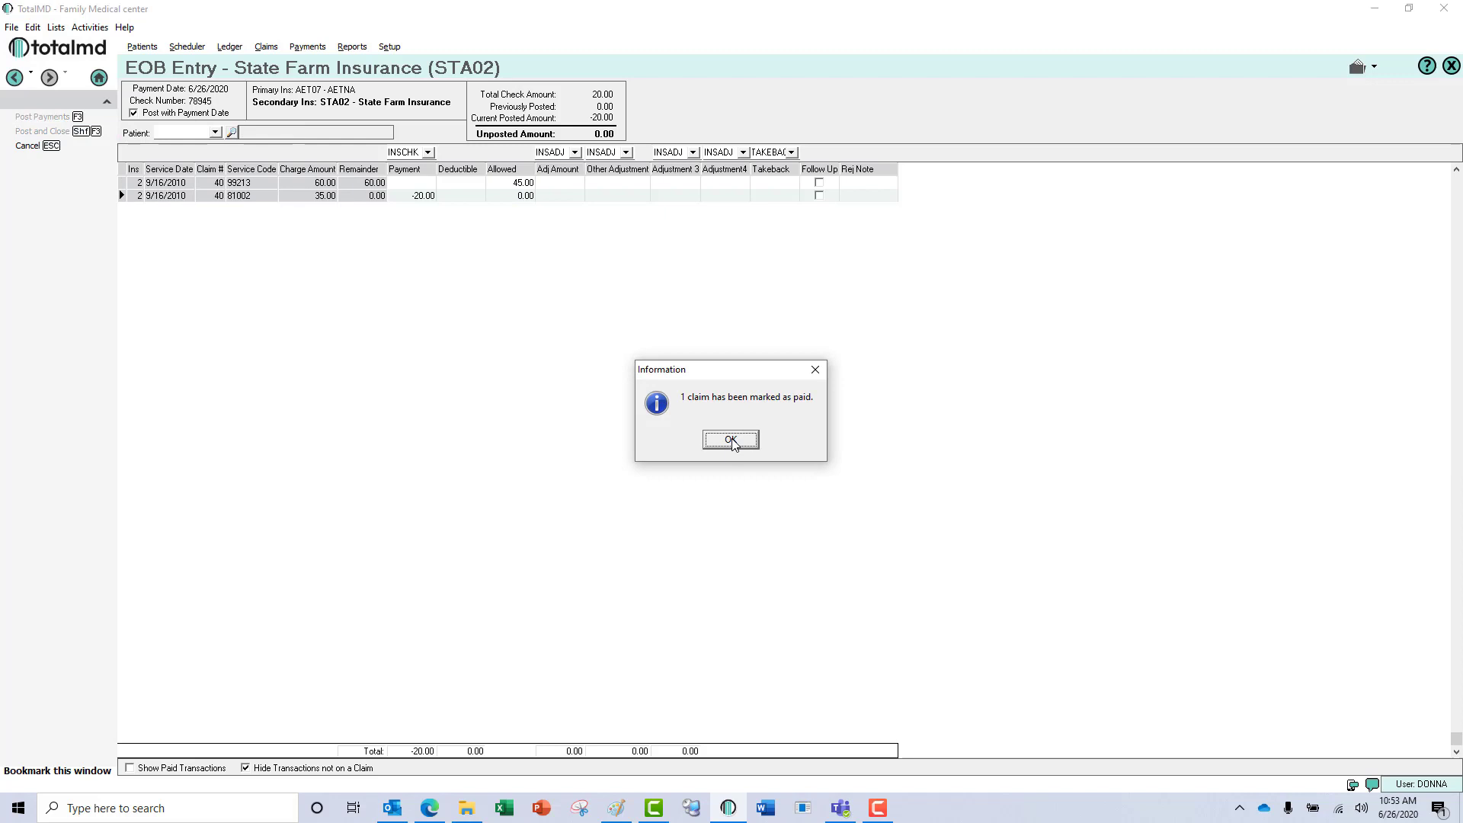
pyautogui.click(730, 438)
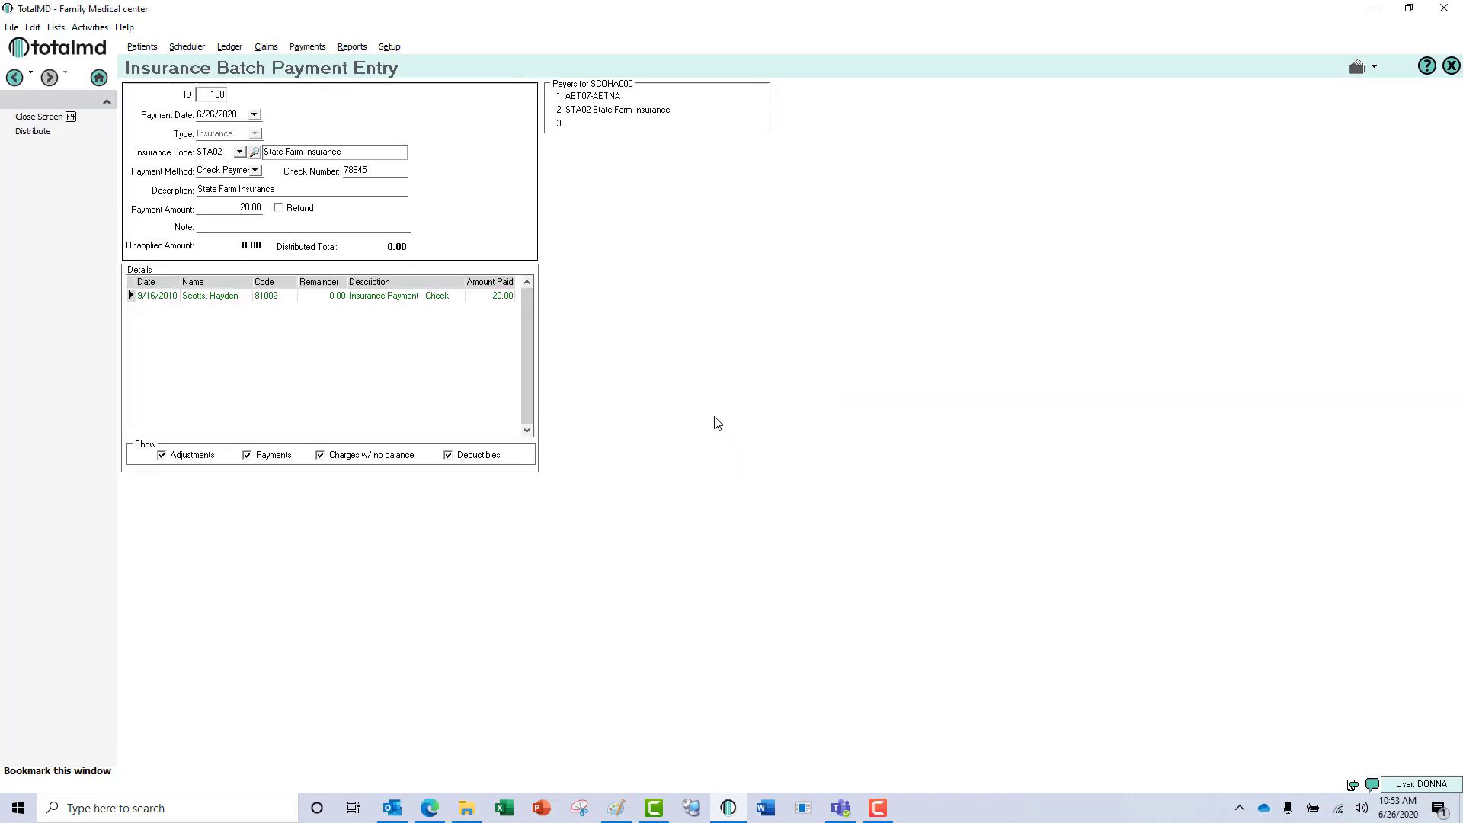
pyautogui.moveTo(713, 404)
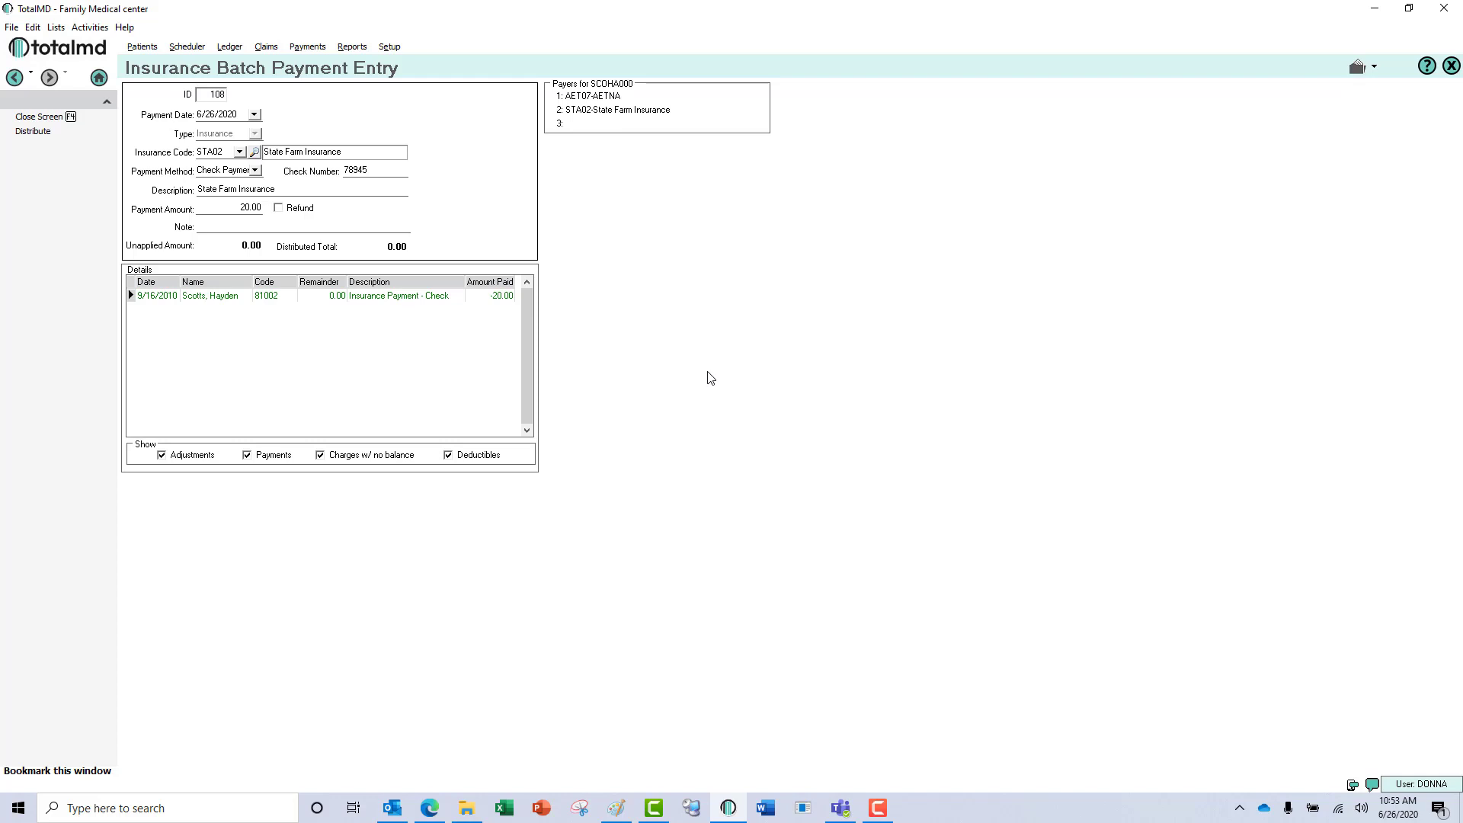
pyautogui.moveTo(709, 372)
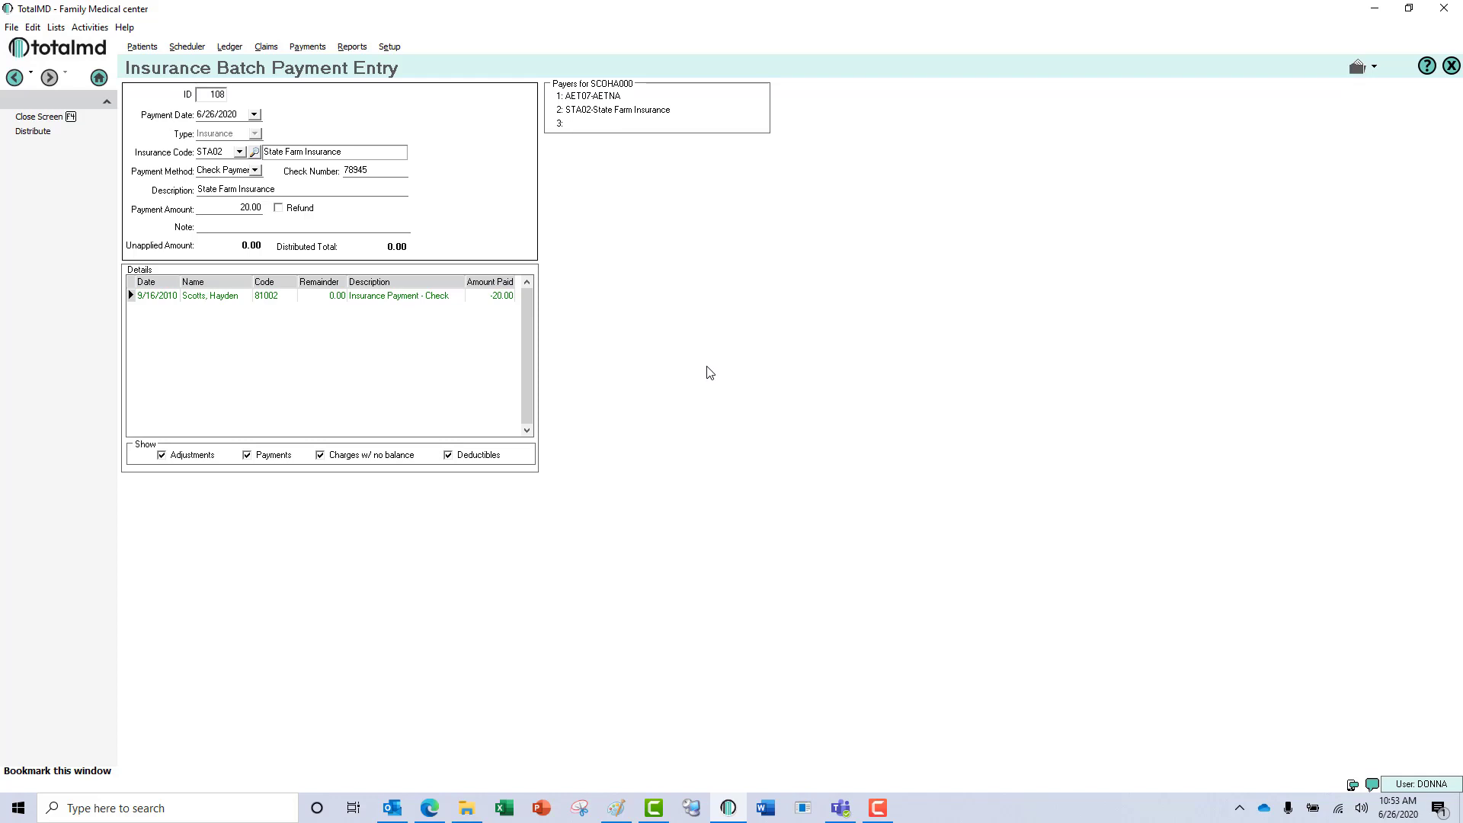